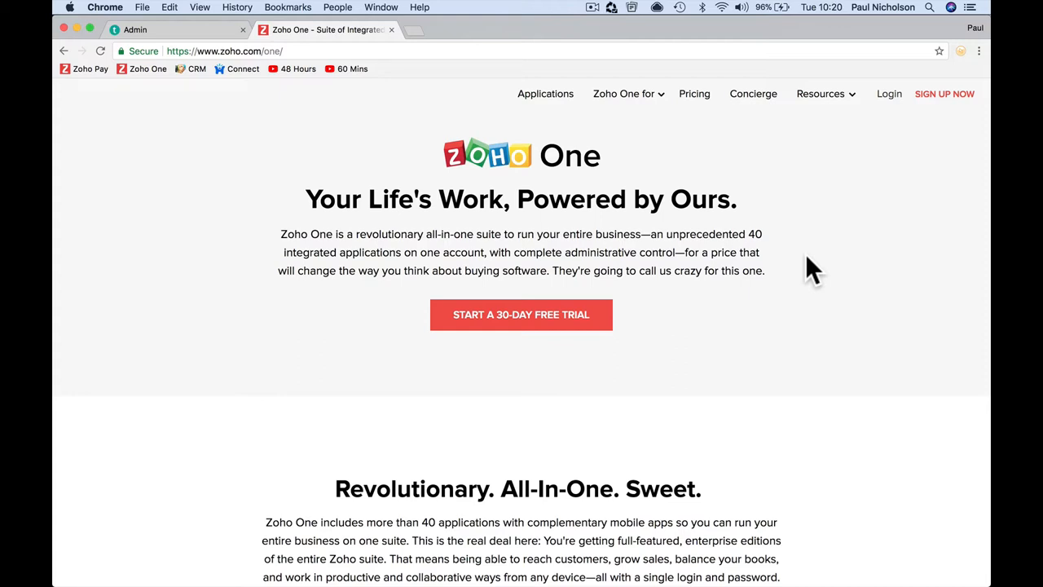
Scroll through the Zoho One overview page to review its contents
scroll("down", 3)
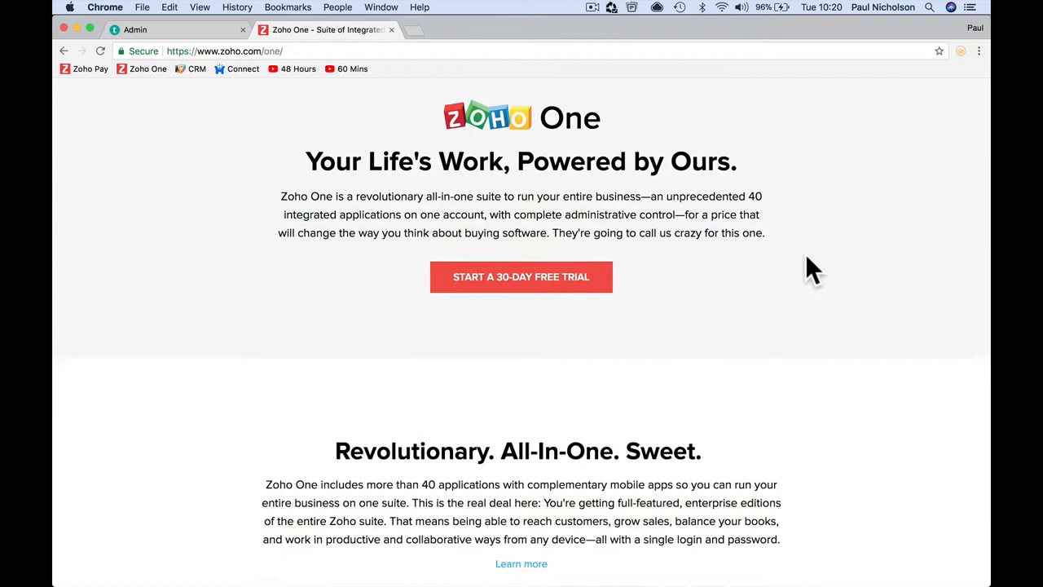
scroll("down", 3)
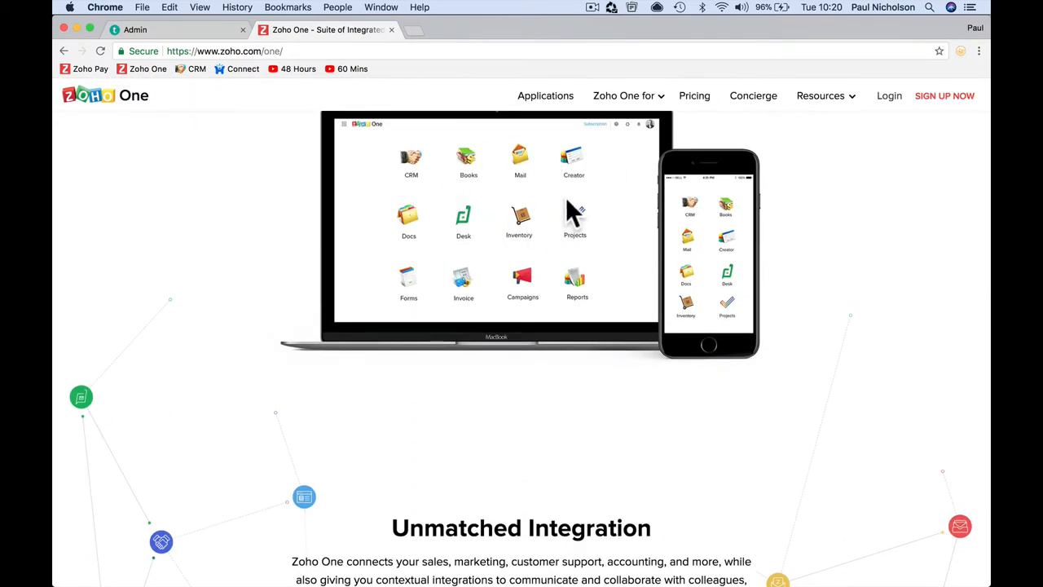
mouse_move(609, 330)
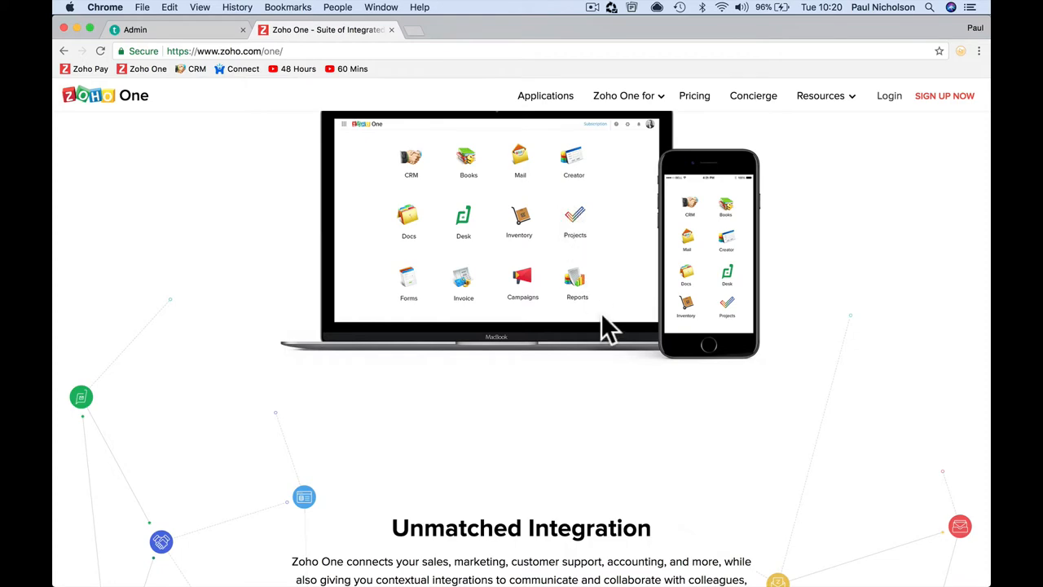
scroll("down", 3)
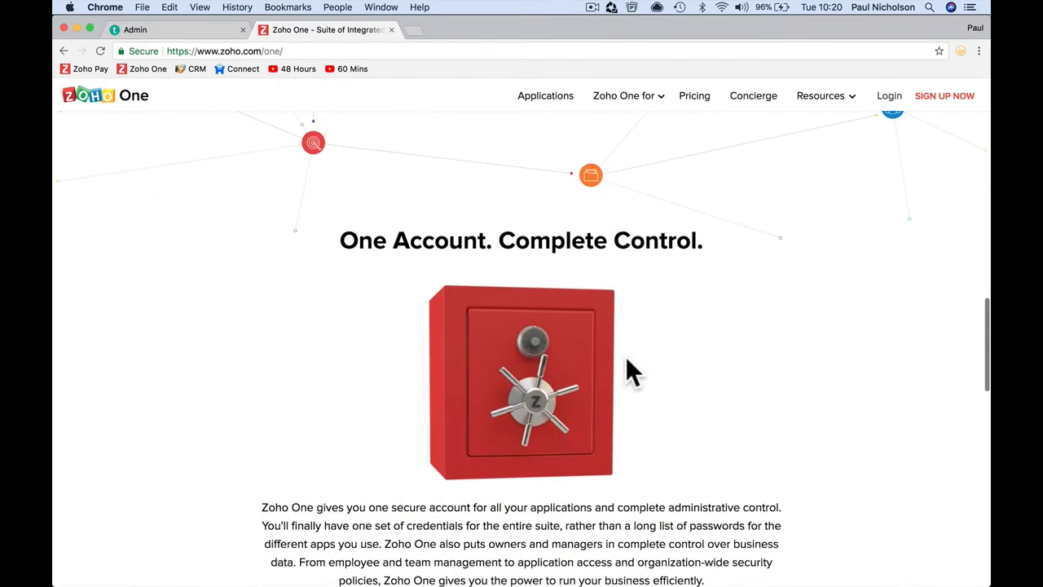
scroll("down", 3)
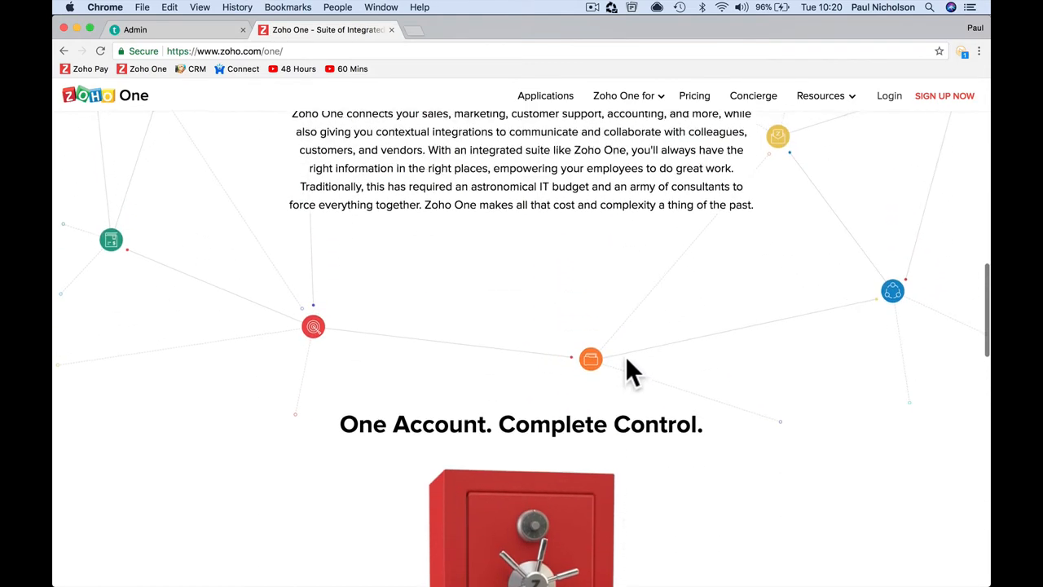
scroll("down", 3)
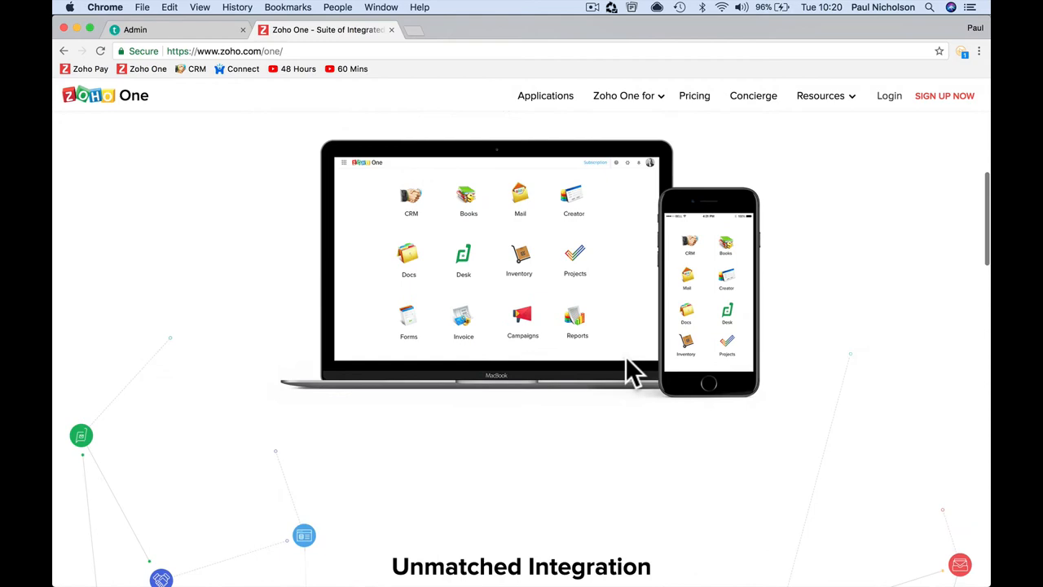
scroll("up", 3)
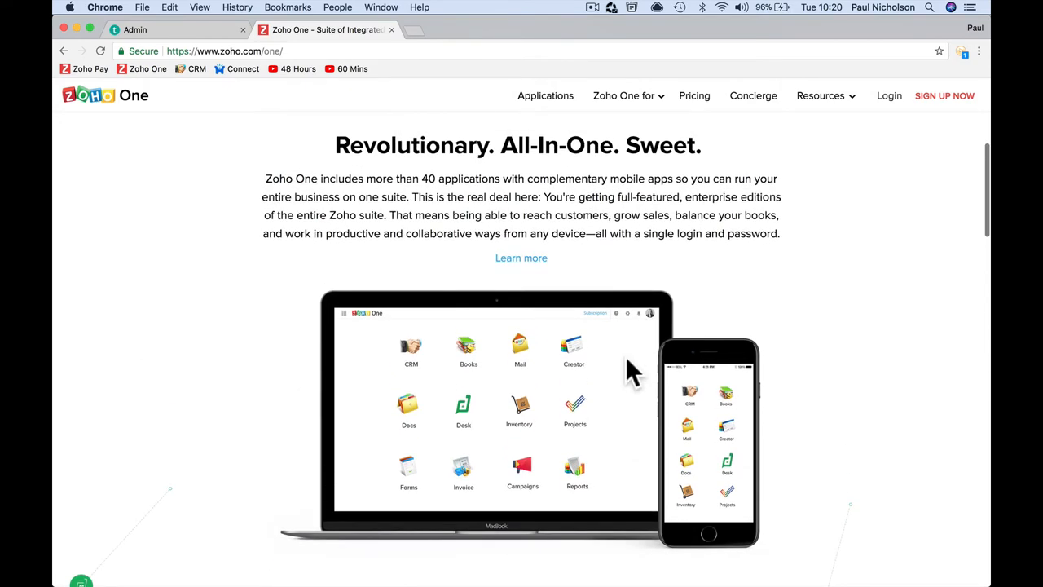
scroll("up", 3)
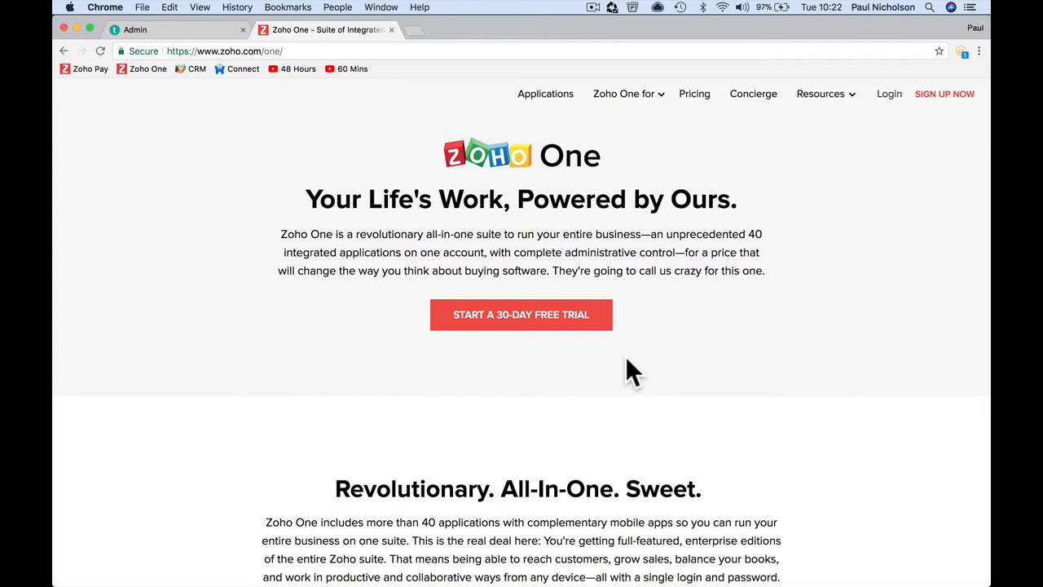
mouse_move(628, 342)
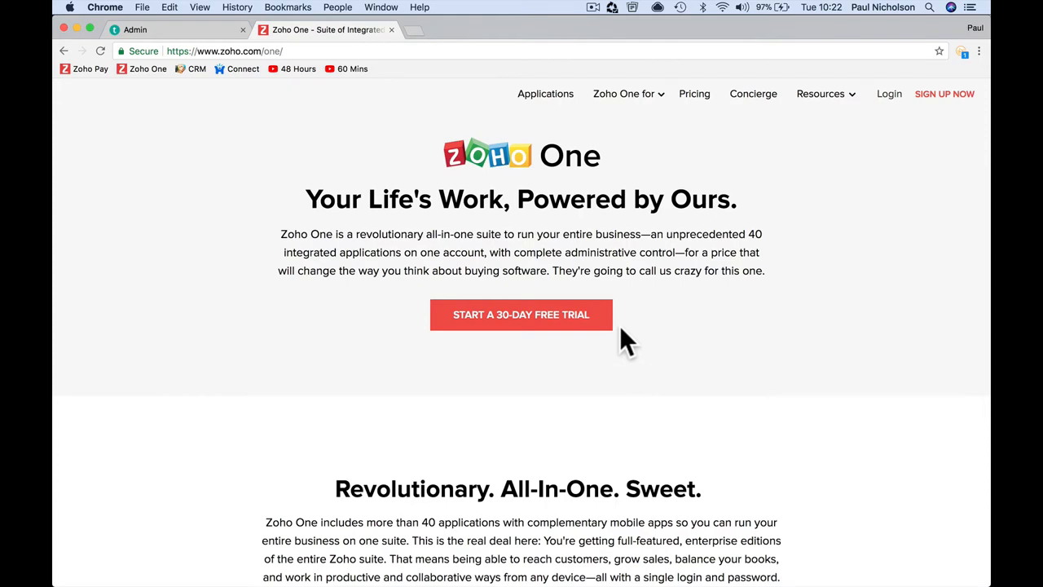
scroll("down", 3)
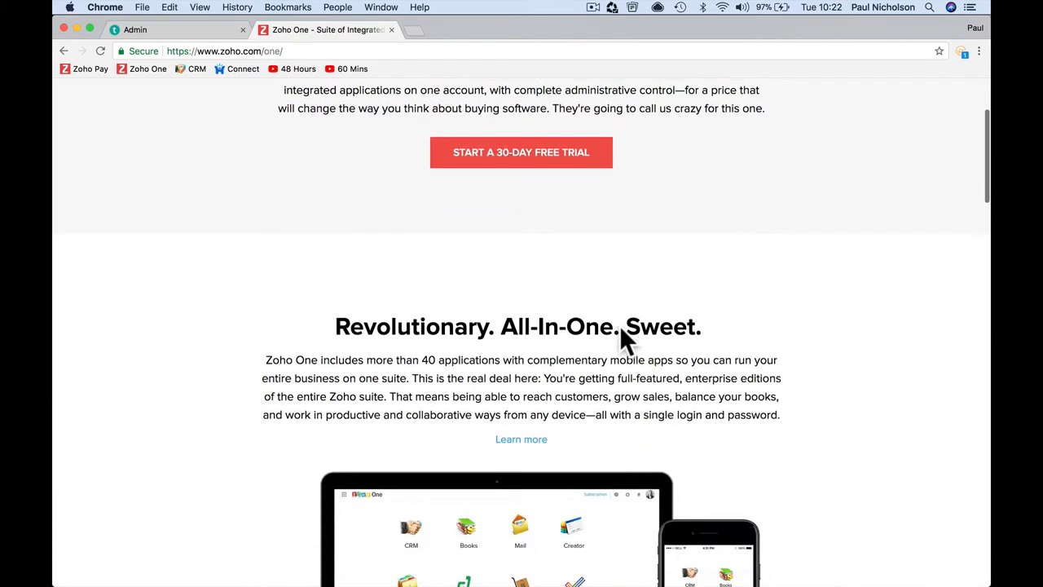
scroll("down", 3)
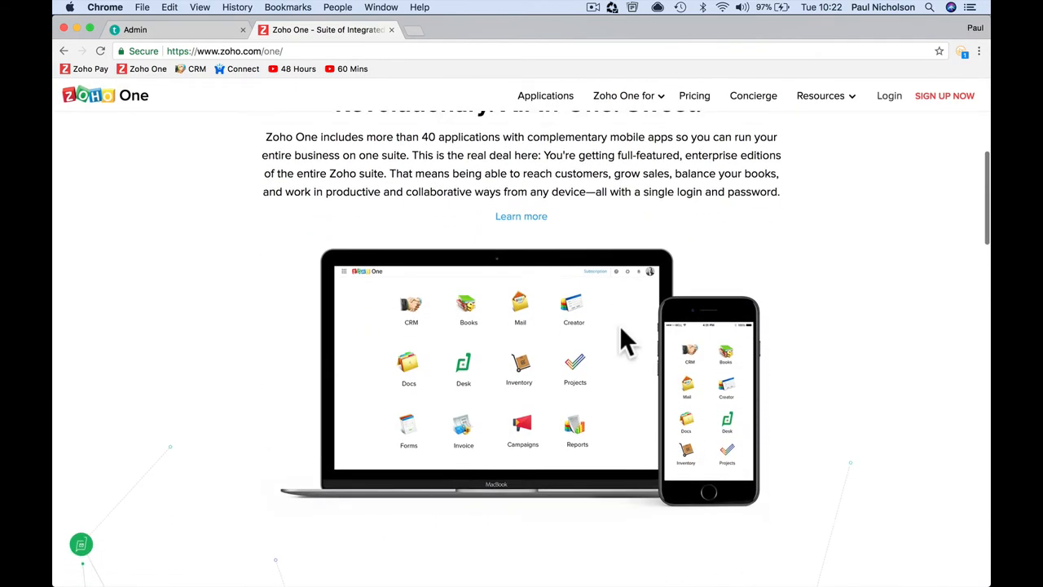
scroll("down", 3)
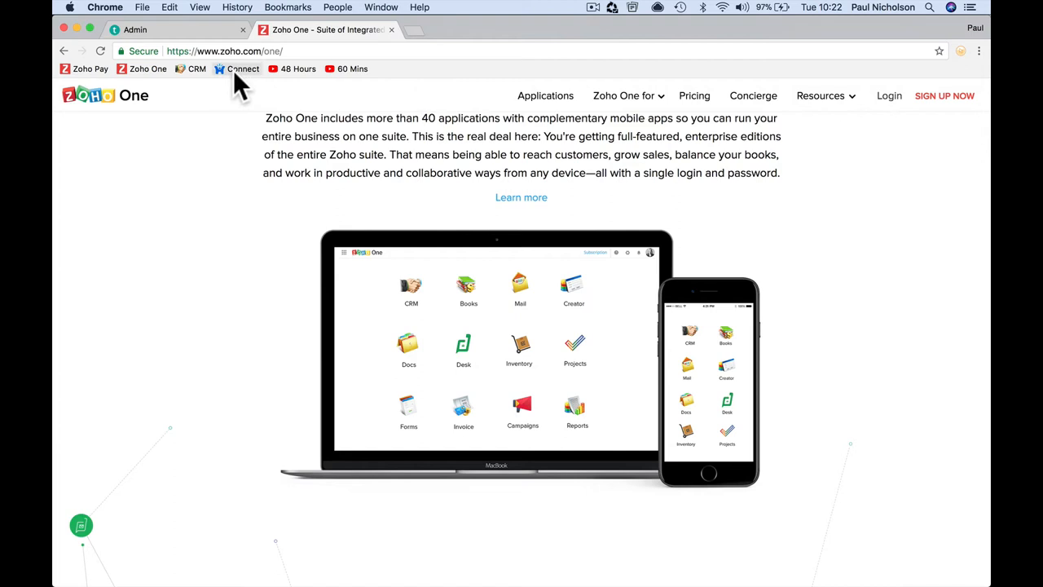
mouse_move(301, 212)
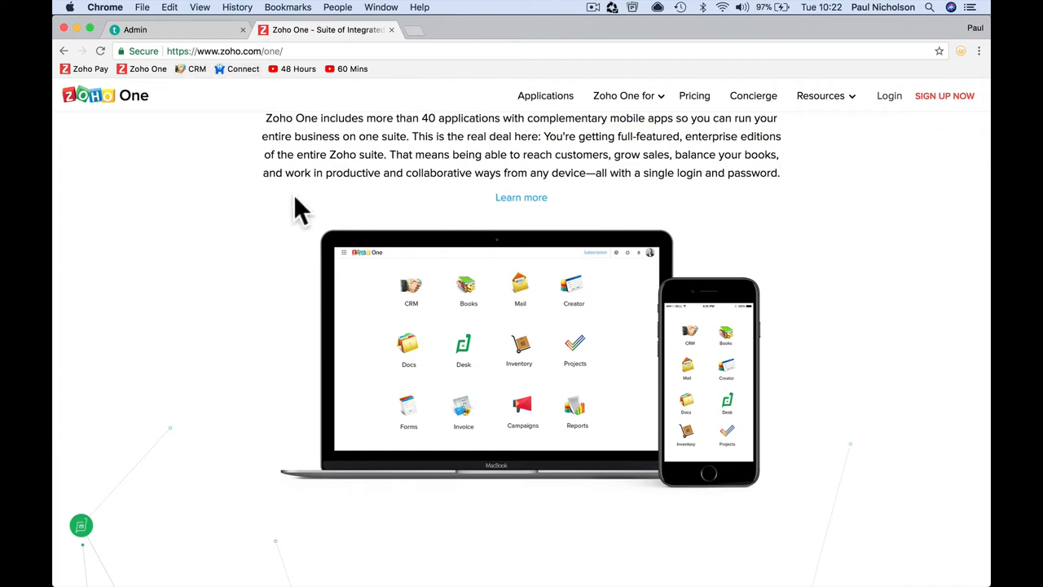
mouse_move(273, 196)
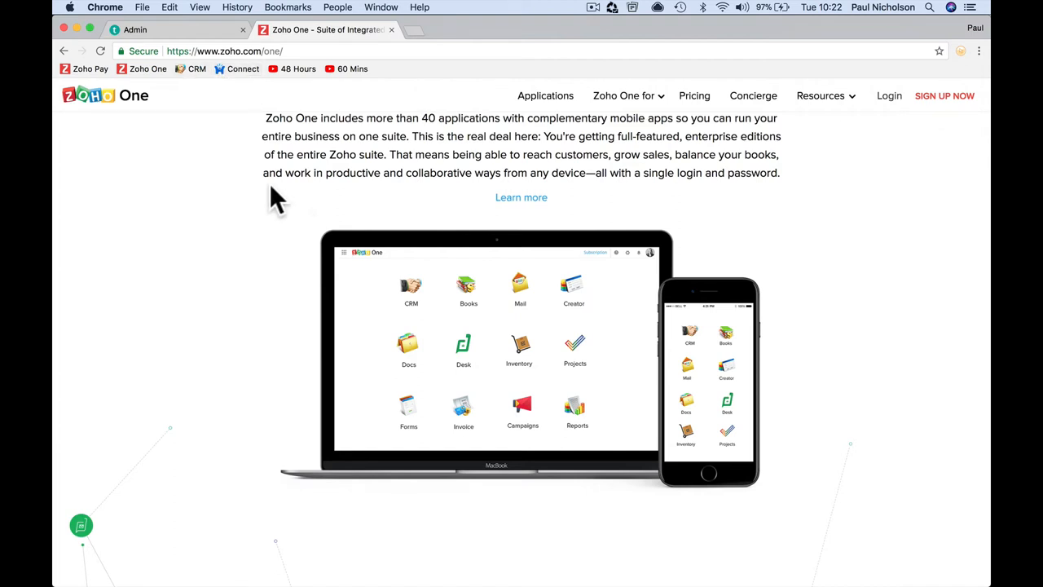
mouse_move(219, 94)
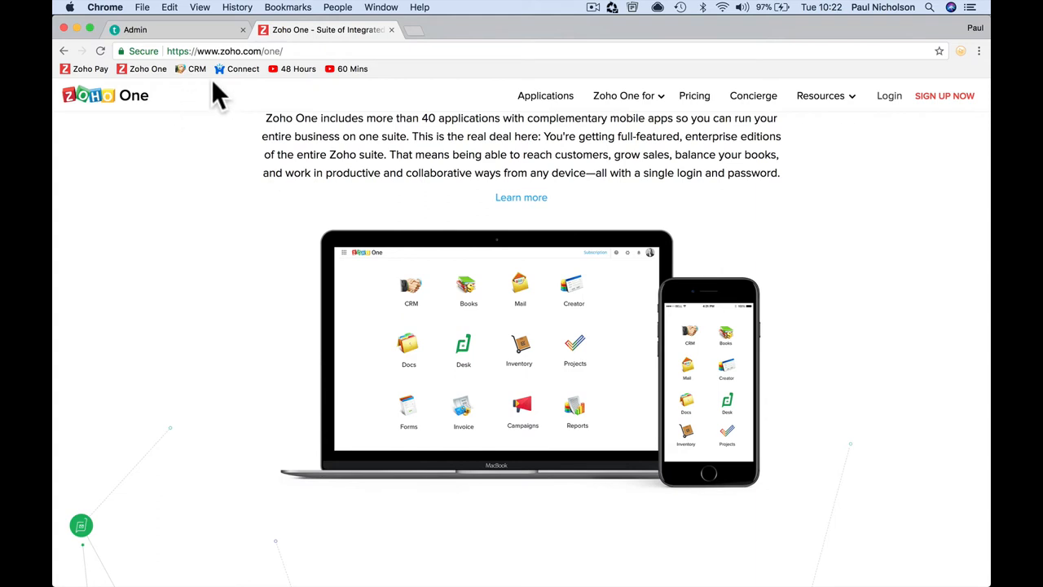
mouse_move(576, 568)
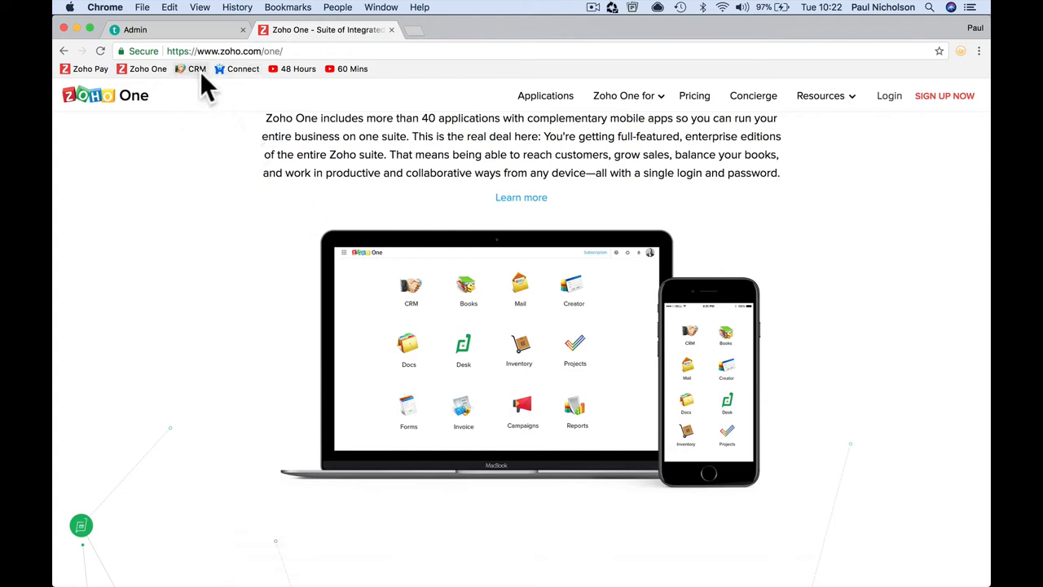
mouse_move(328, 308)
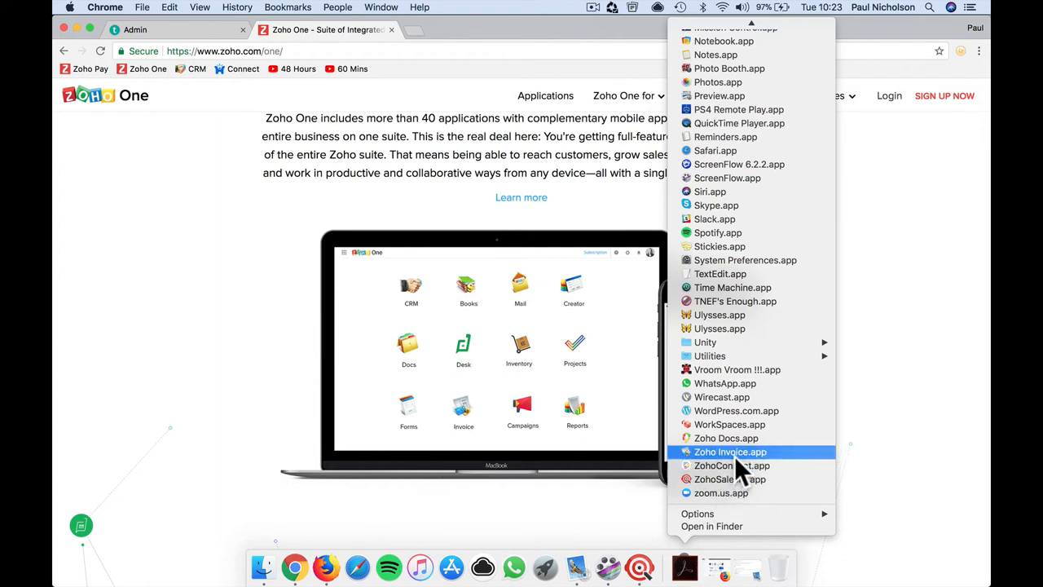
mouse_move(738, 456)
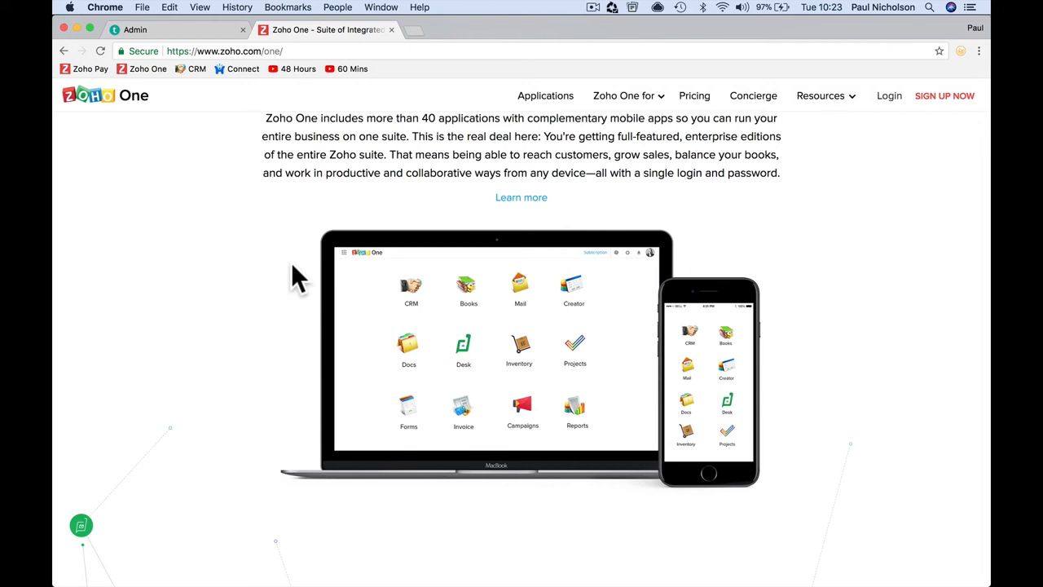
Sign into Zoho Connect, decline the time-zone update, and show the My Groups list
left_click(236, 68)
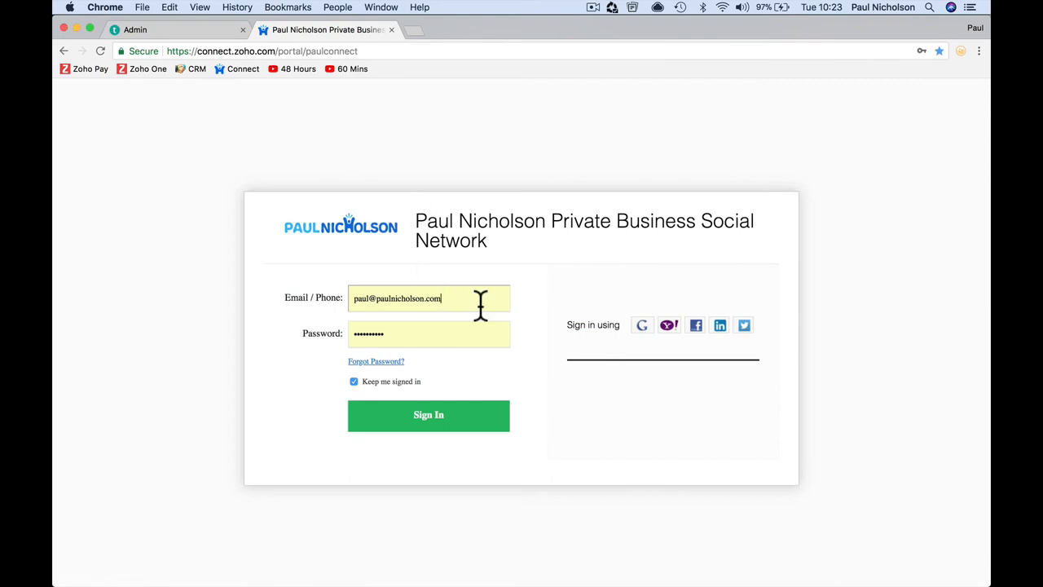
left_click(428, 414)
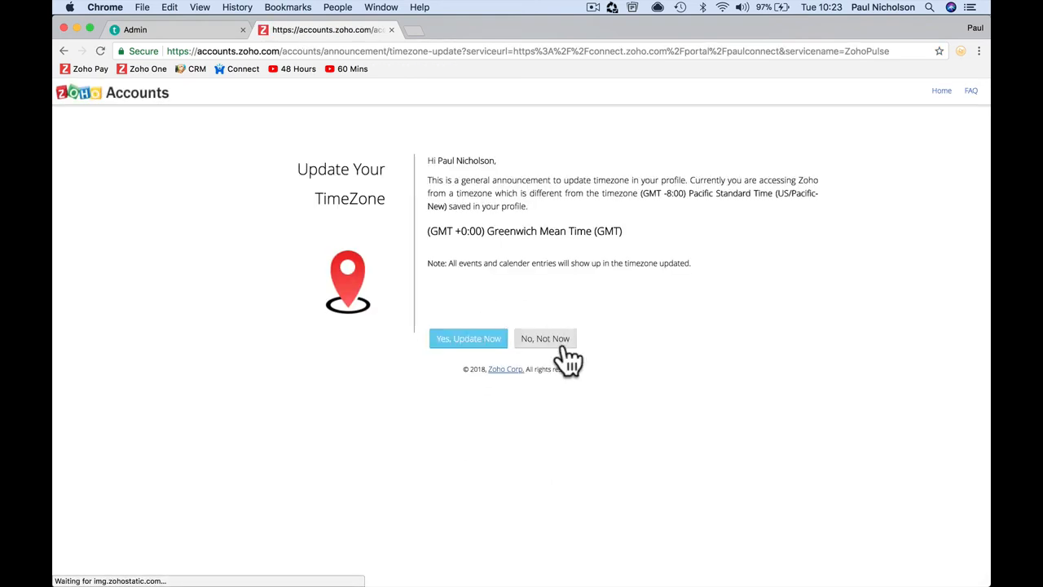
left_click(545, 338)
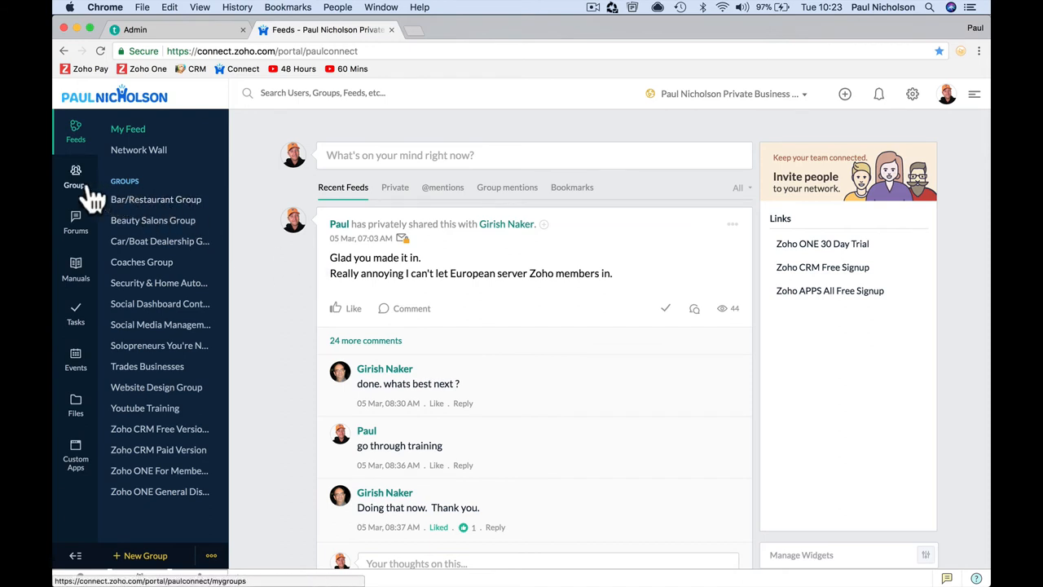
left_click(75, 178)
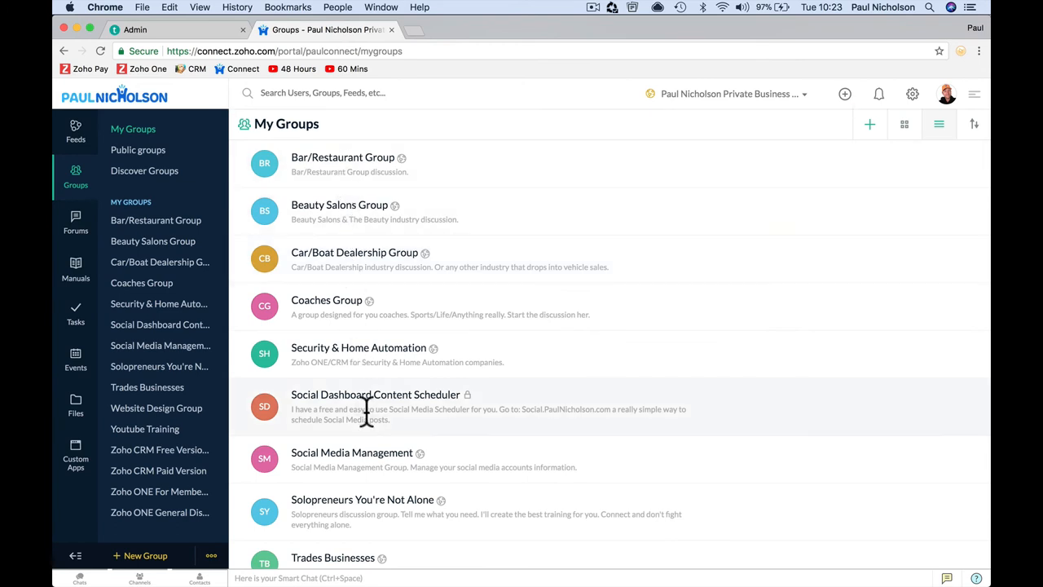
scroll("down", 3)
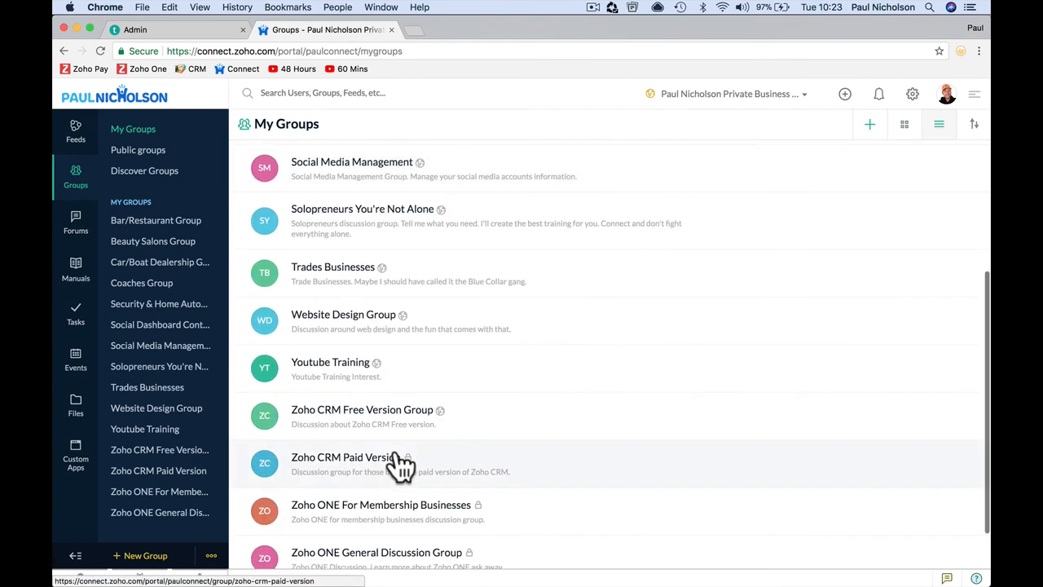